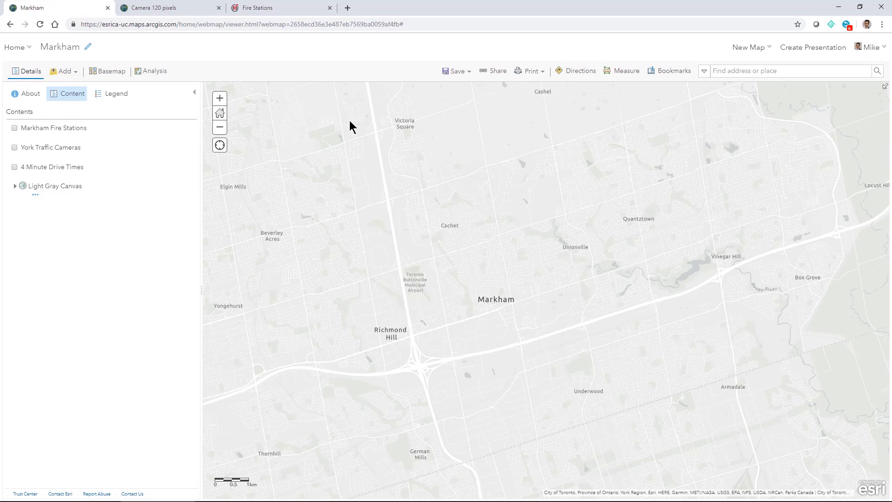
mouse_move(348, 127)
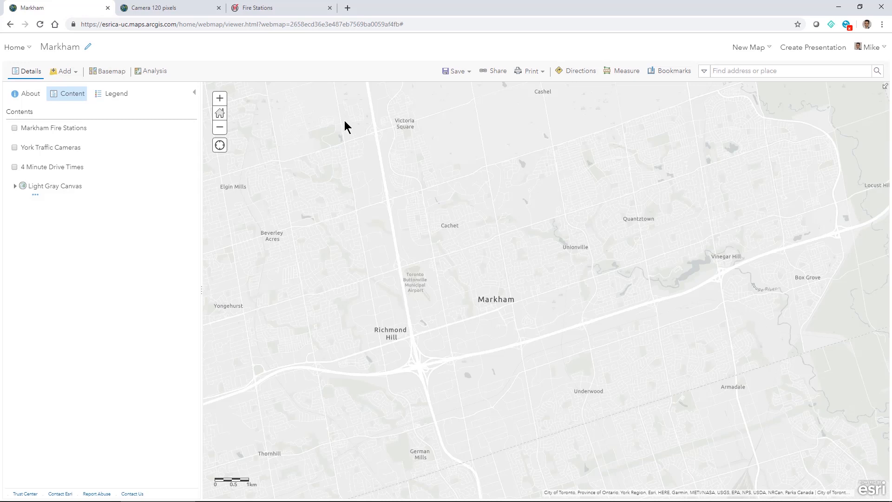
mouse_move(280, 9)
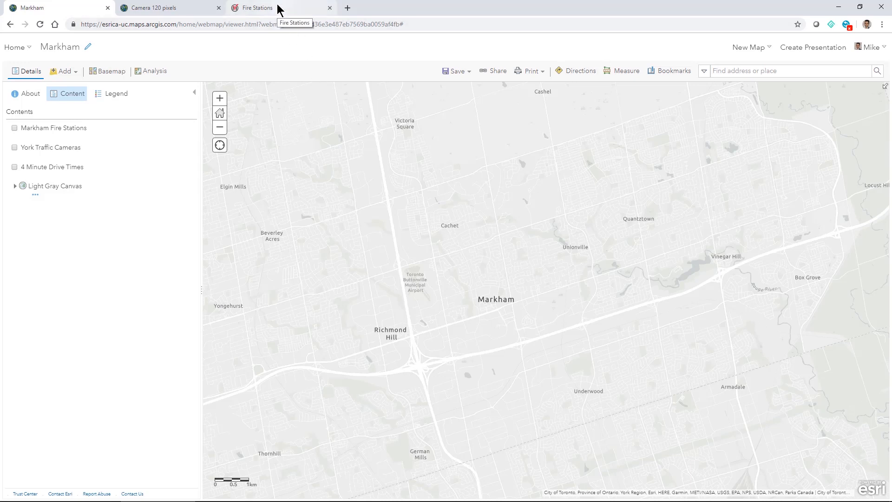
- Switch to the City of Markham Fire Stations page listing stations, addresses and equipment
left_click(265, 8)
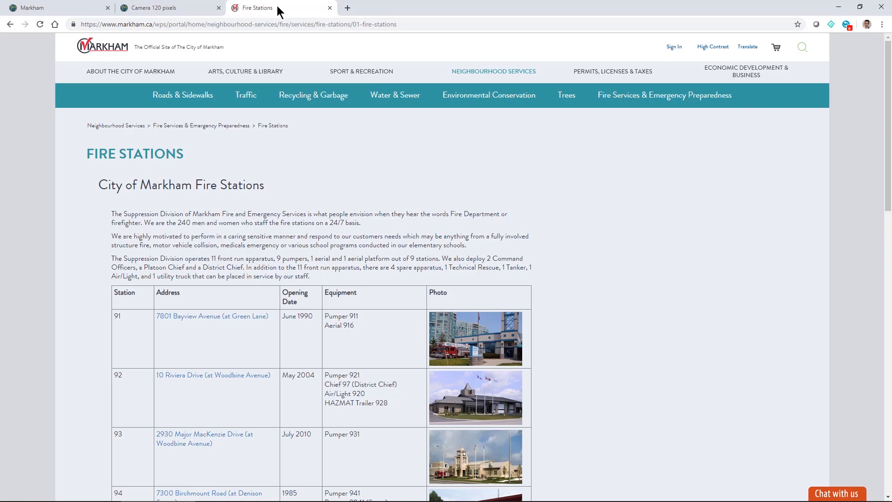
mouse_move(36, 9)
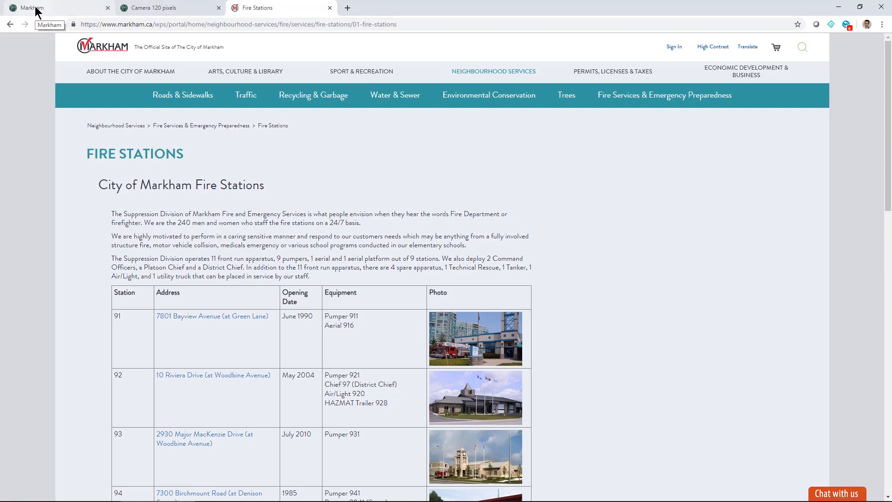
- Return to the Markham web map and turn on the York Traffic Cameras layer
left_click(28, 7)
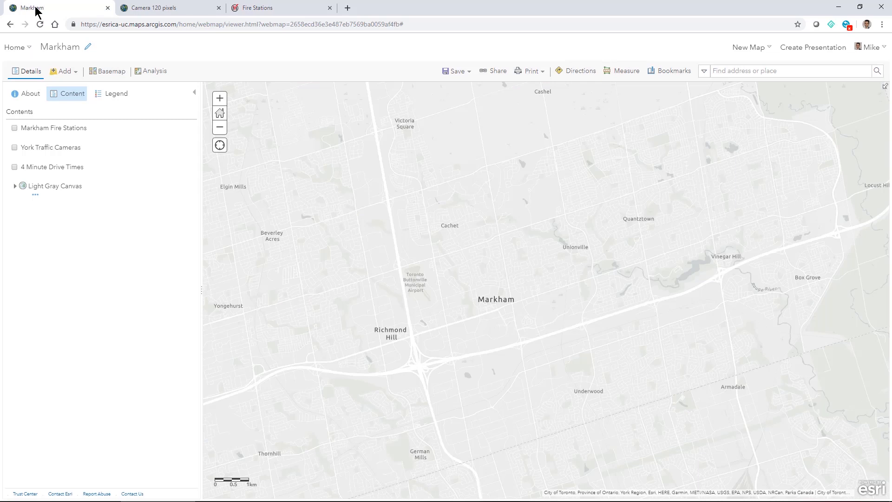
mouse_move(56, 44)
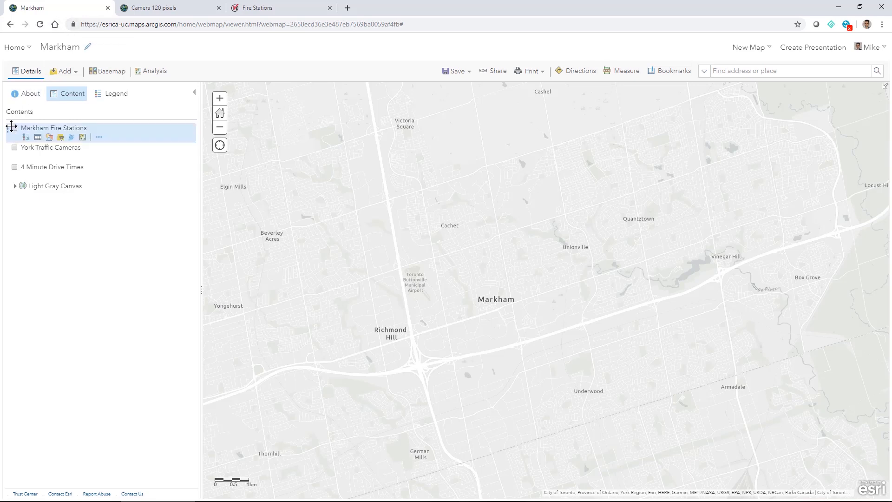
left_click(16, 148)
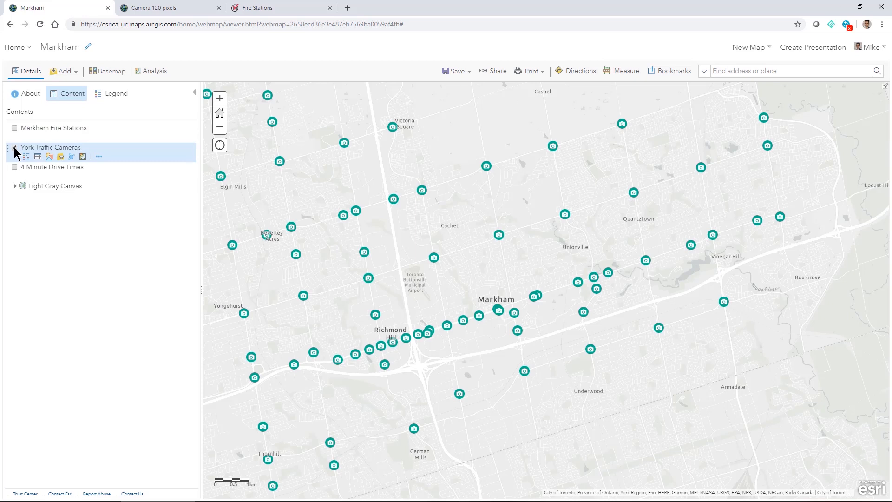
left_click(15, 146)
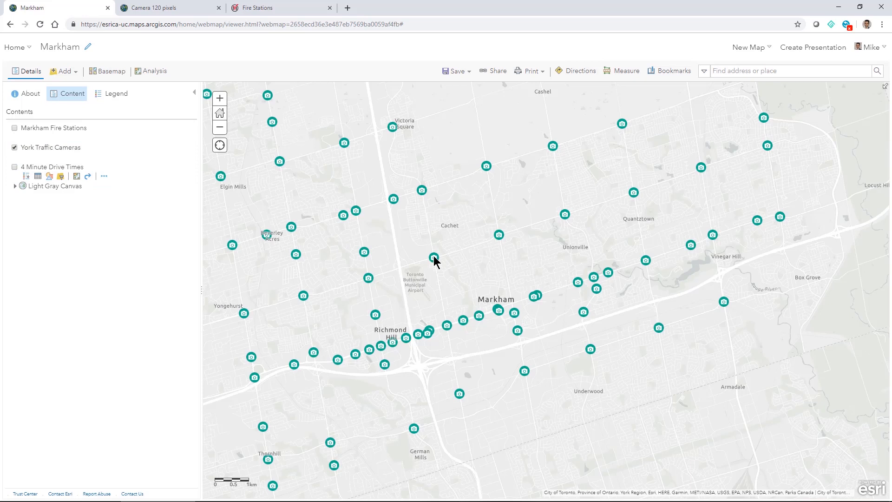
- Show the Camera #29 pop-up near Cachet, then reach the York Traffic Cameras layer options
left_click(433, 256)
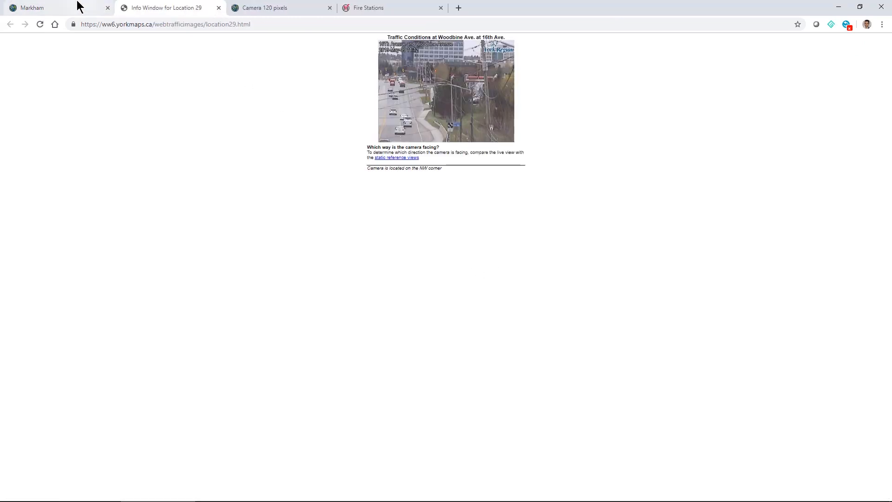
left_click(41, 7)
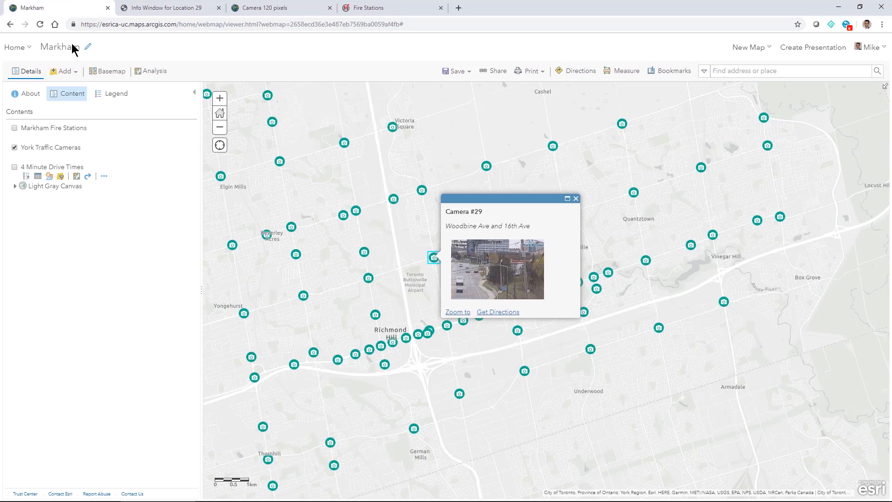
left_click(98, 157)
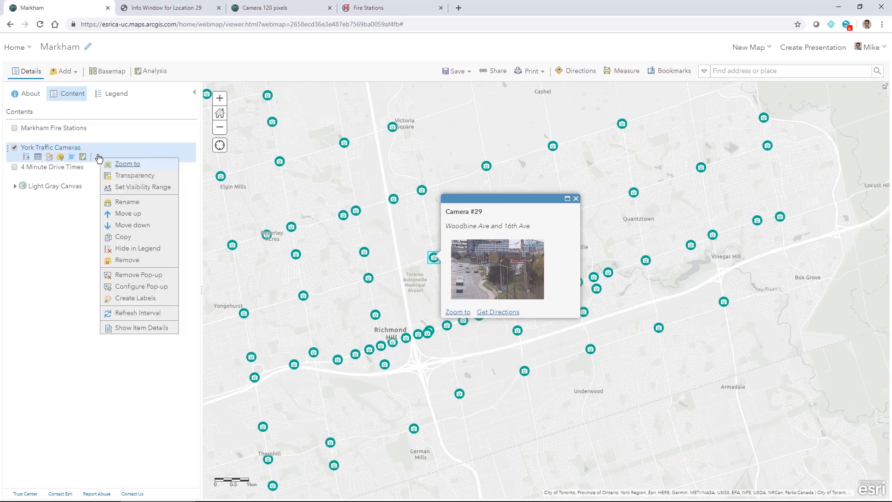
left_click(141, 286)
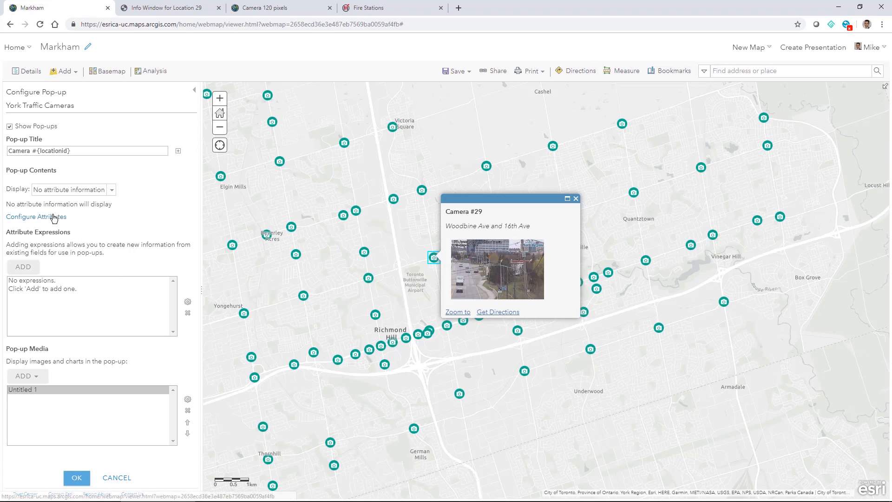
left_click(35, 217)
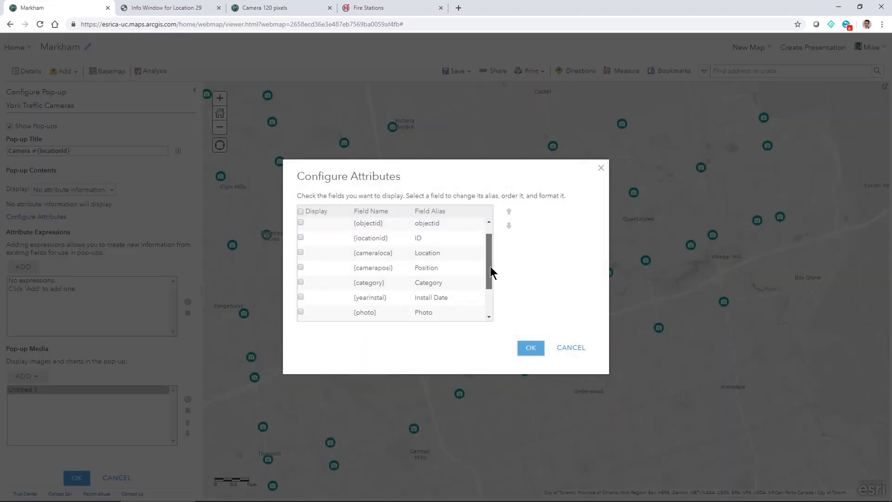
scroll("down", 3)
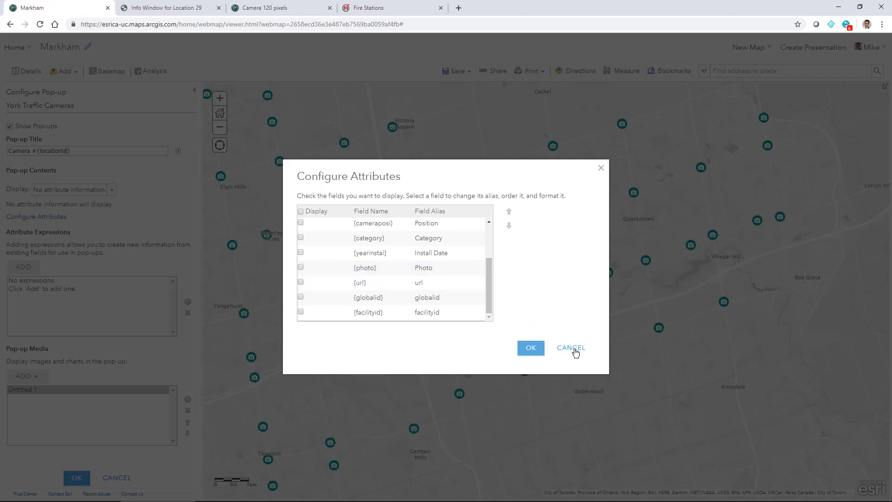
left_click(570, 348)
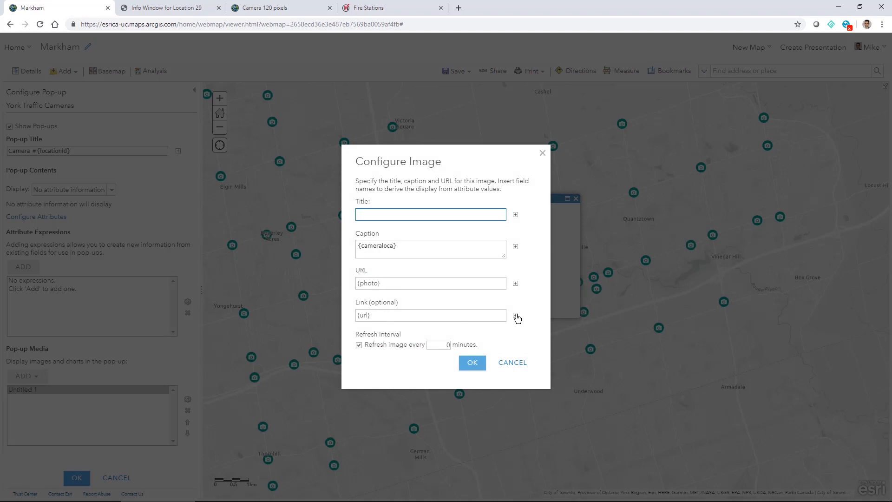
left_click(515, 314)
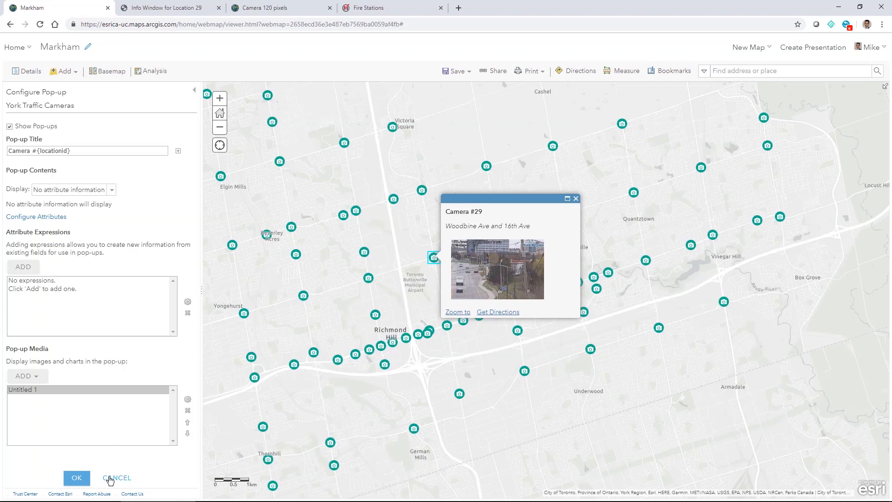
left_click(117, 477)
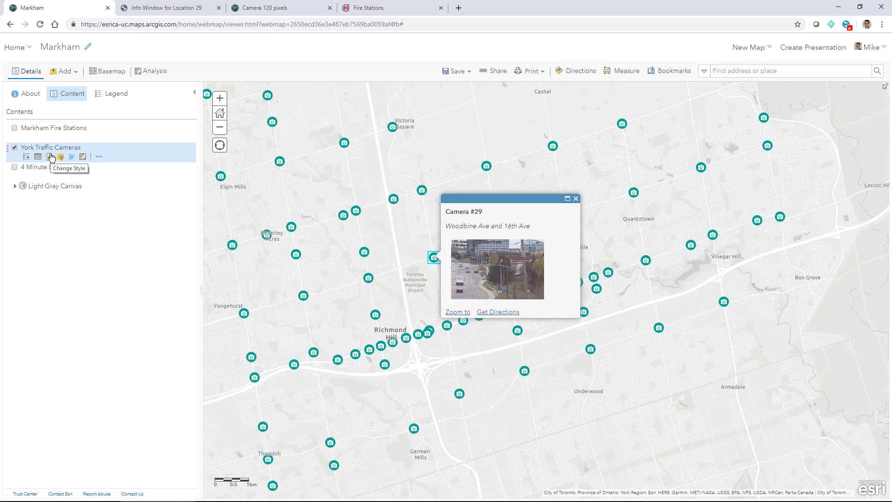
- Reach the York Traffic Cameras single-symbol settings and choose Use an Image for the symbol
left_click(49, 156)
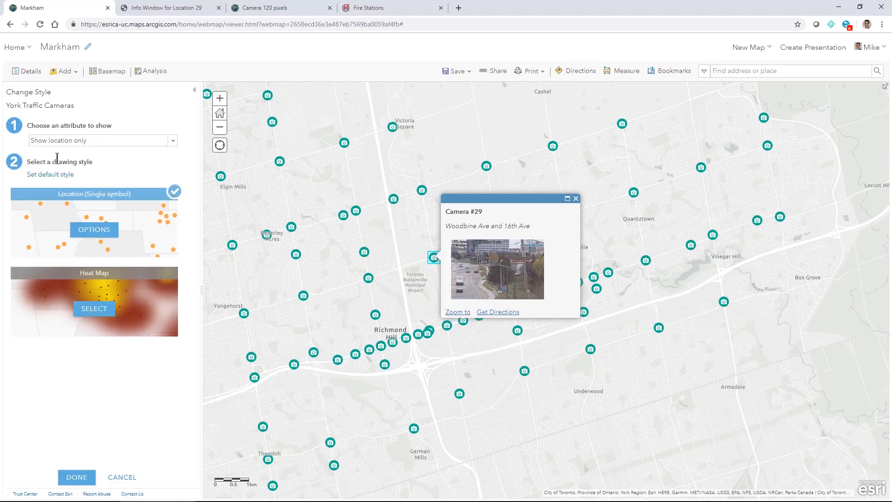
mouse_move(91, 185)
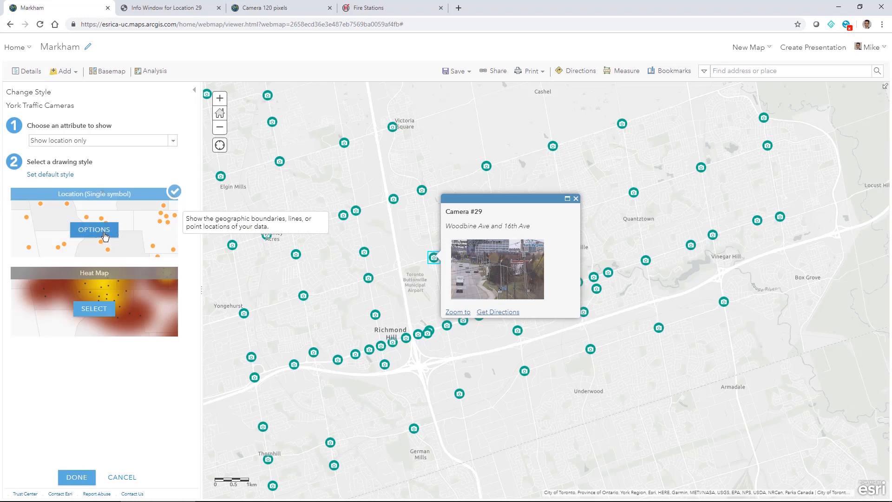
left_click(93, 230)
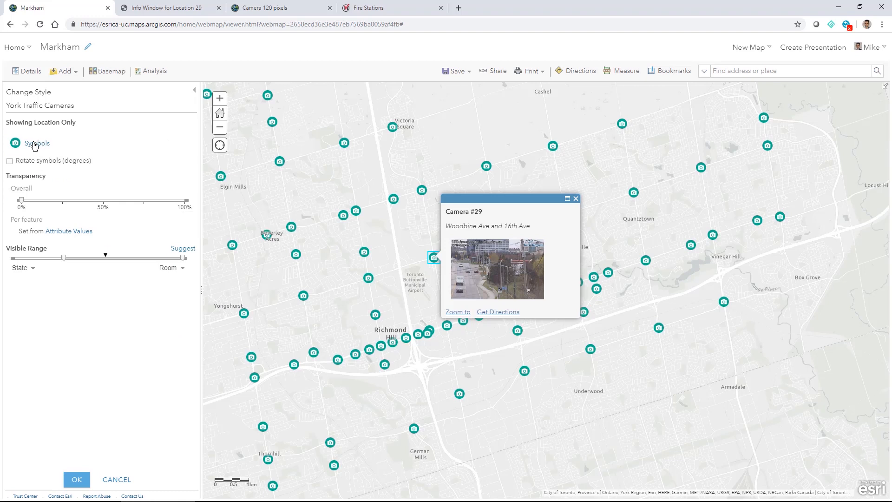
left_click(14, 143)
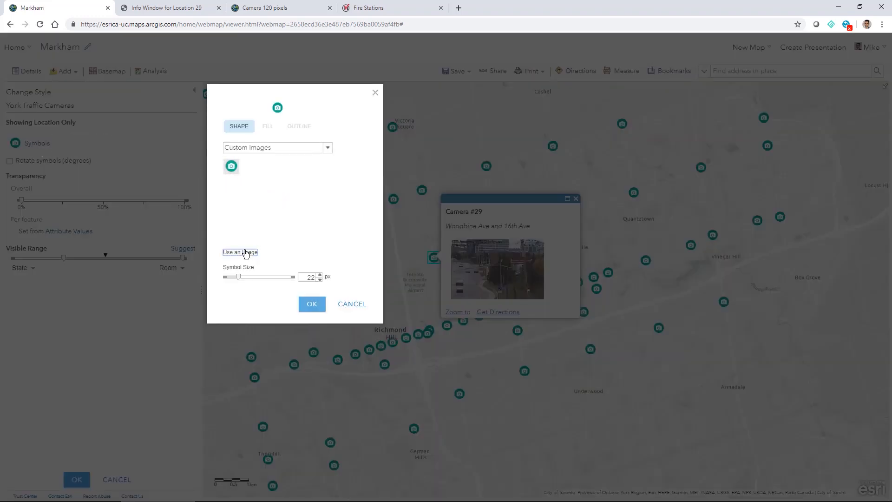
left_click(240, 252)
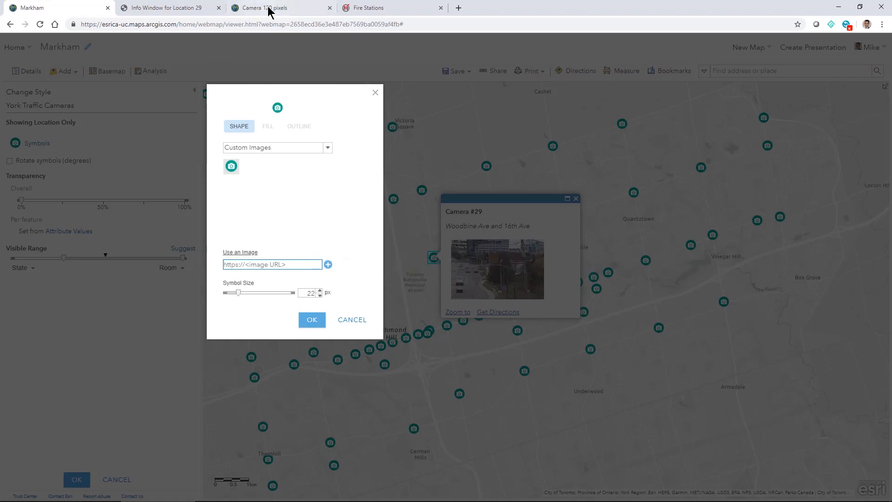
- Copy the Camera 120 pixels image item's link, preview it in a new tab, and return to the Markham map
left_click(271, 7)
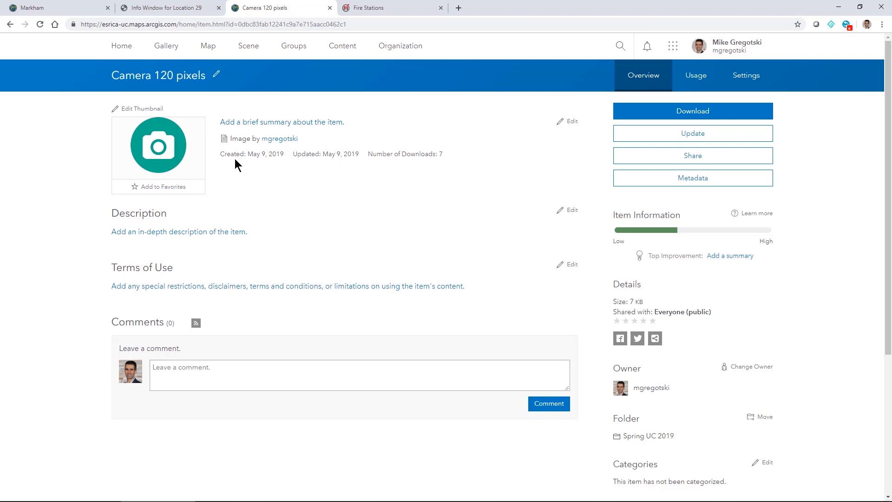
scroll("down", 3)
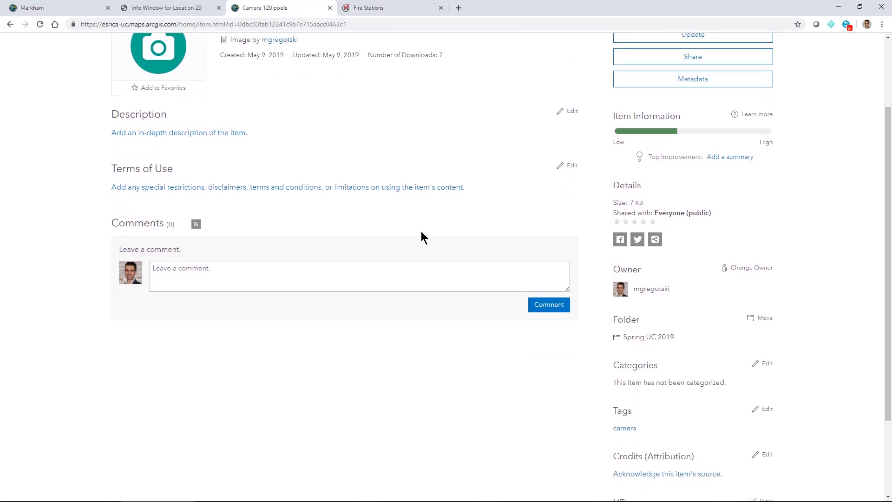
scroll("down", 3)
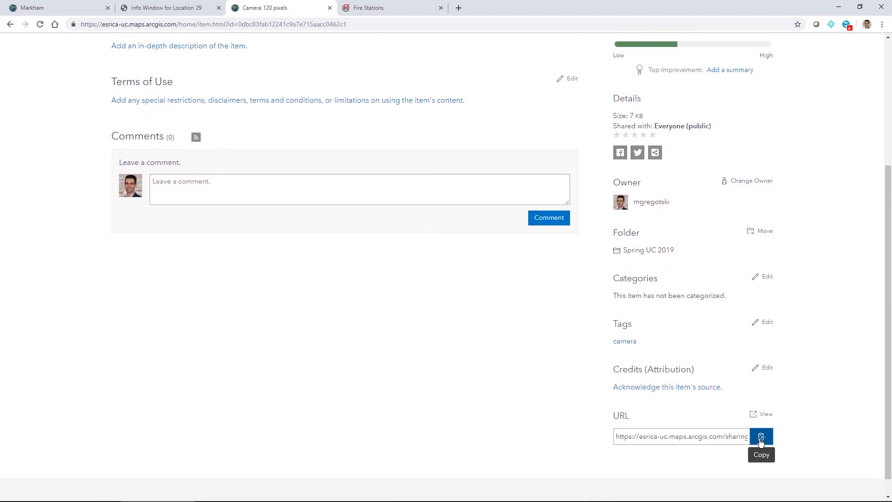
left_click(760, 436)
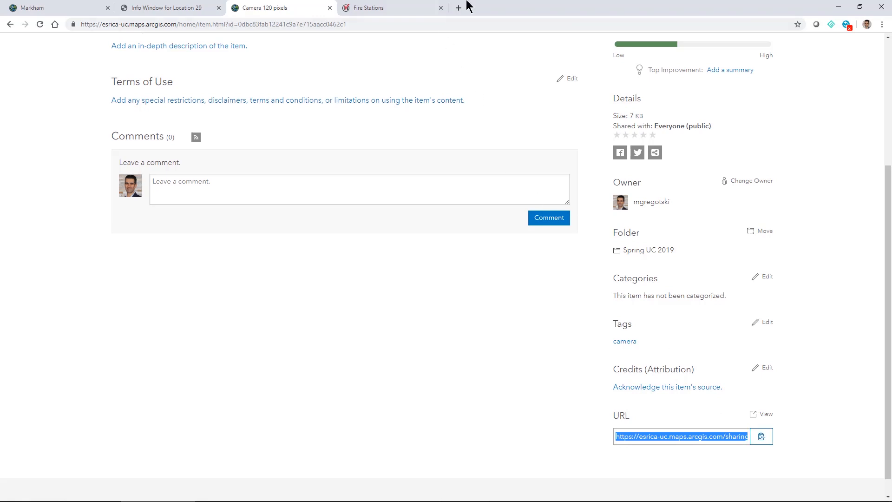
left_click(457, 7)
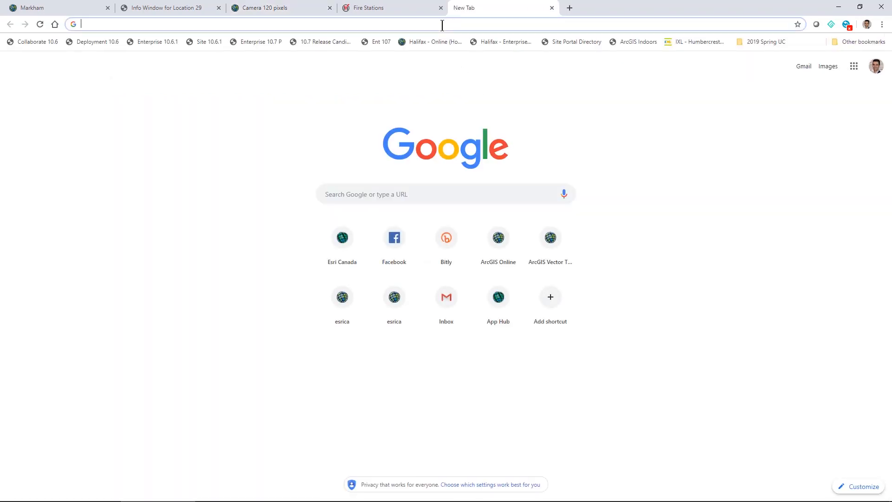
left_click(32, 8)
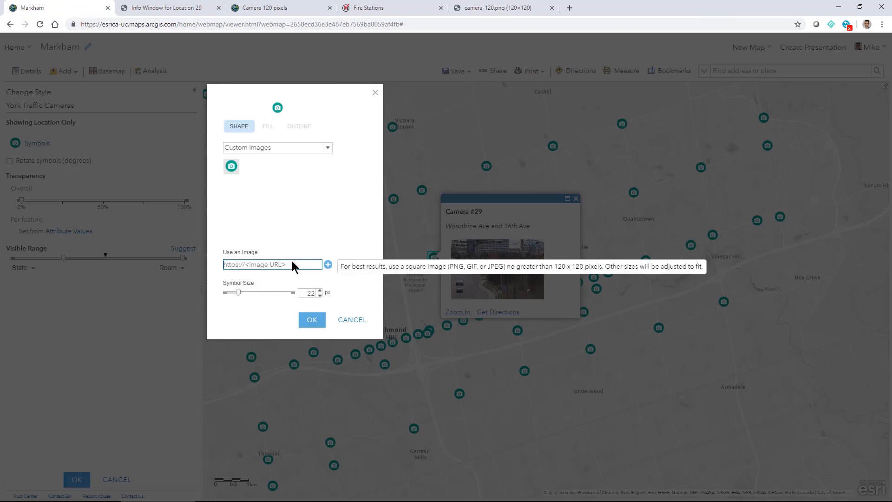
- Cancel the camera symbol change and turn on the labelled Markham Fire Stations layer
left_click(352, 320)
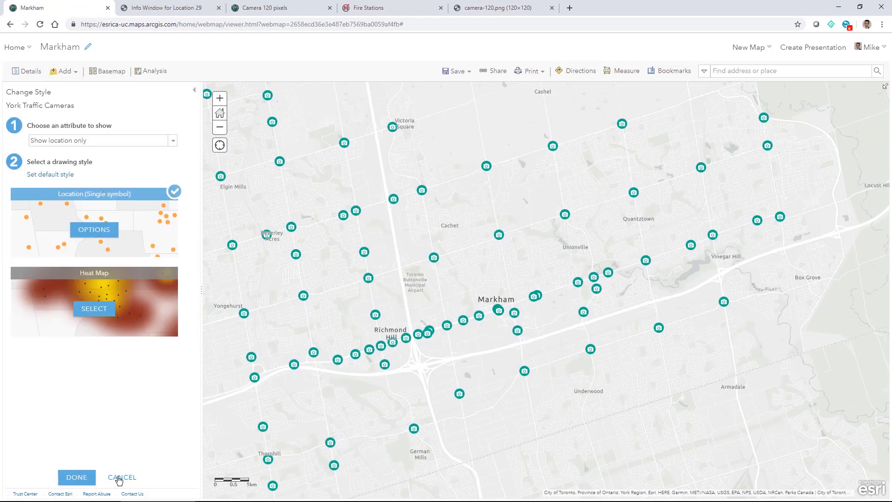
left_click(121, 476)
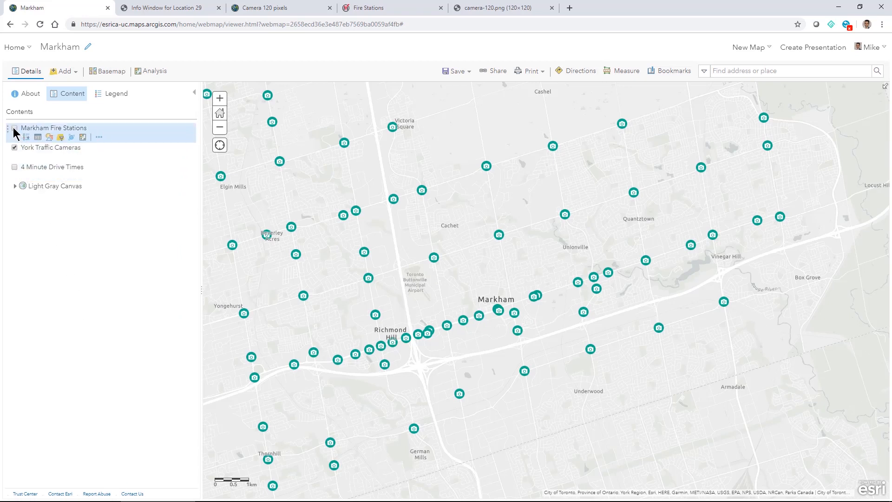
left_click(16, 128)
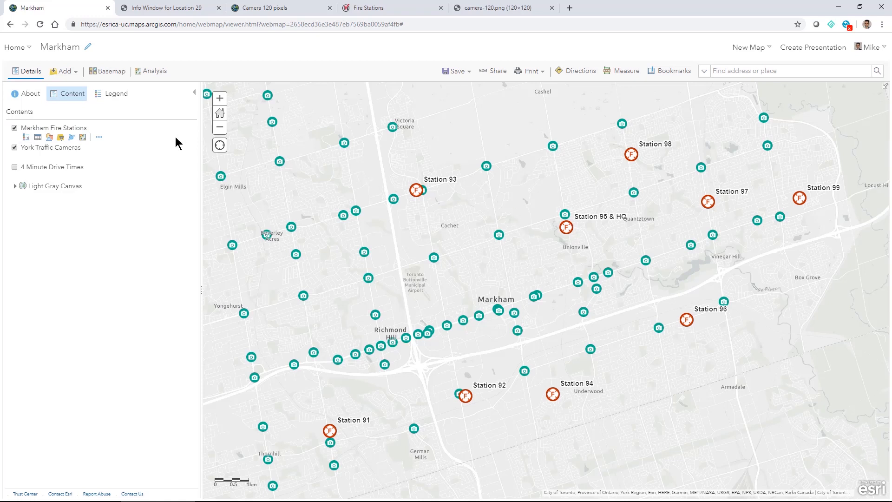
- View the fire station label settings, check Fire Station 93's pop-up, and edit the custom label expression
left_click(99, 138)
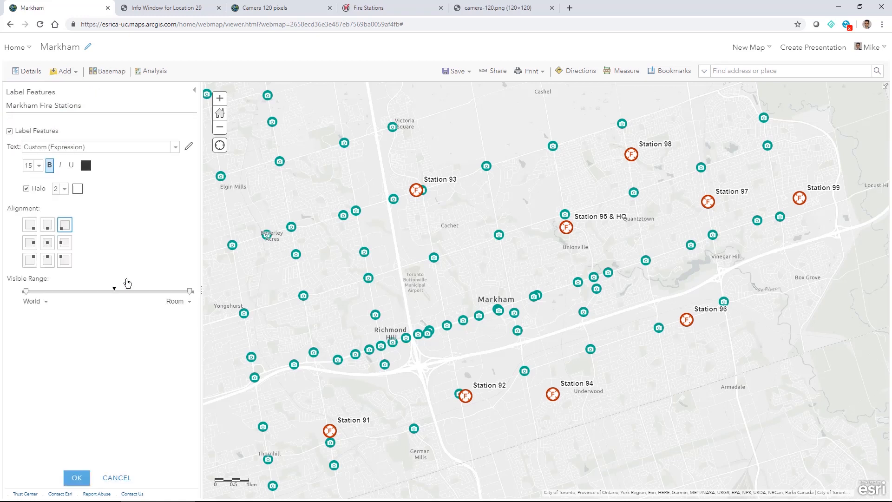
mouse_move(125, 278)
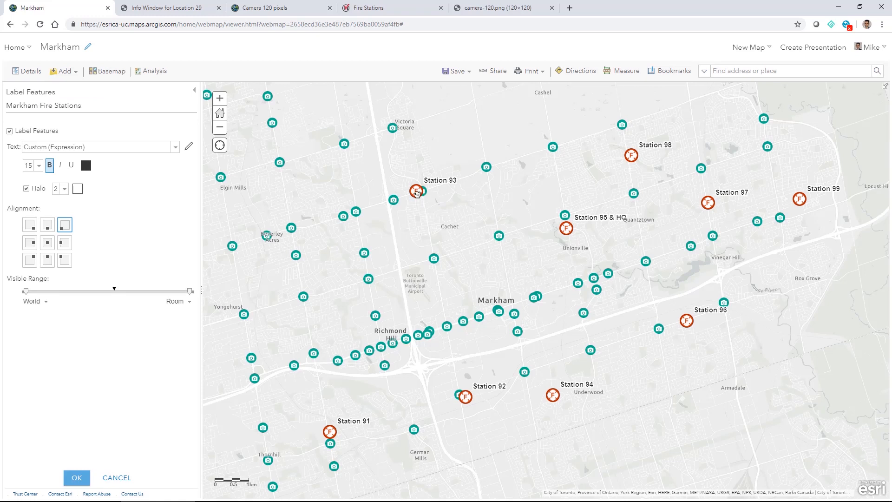
left_click(415, 190)
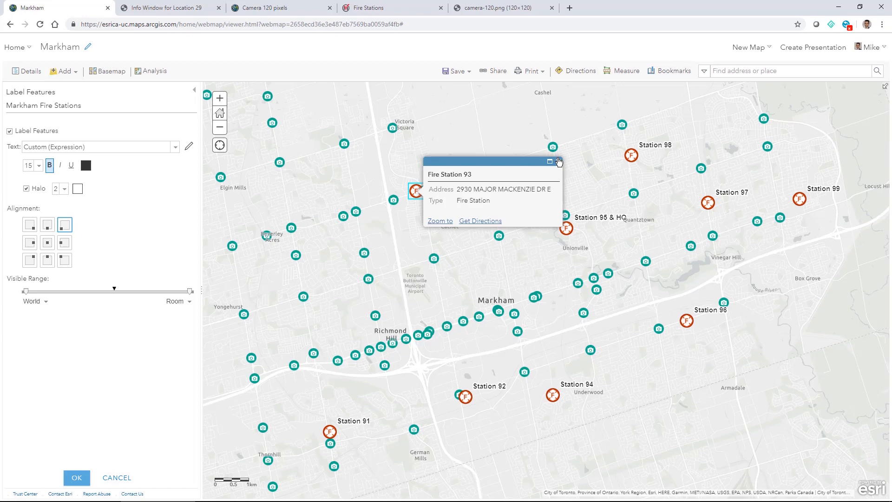
left_click(558, 161)
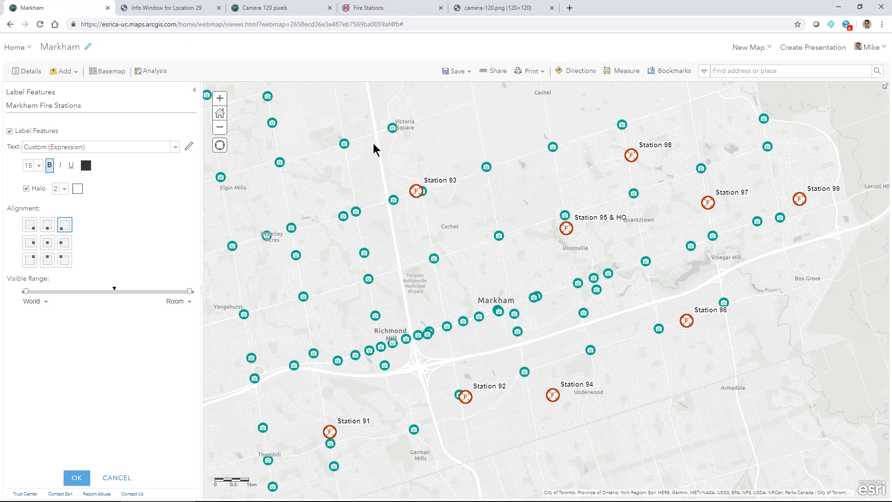
left_click(189, 146)
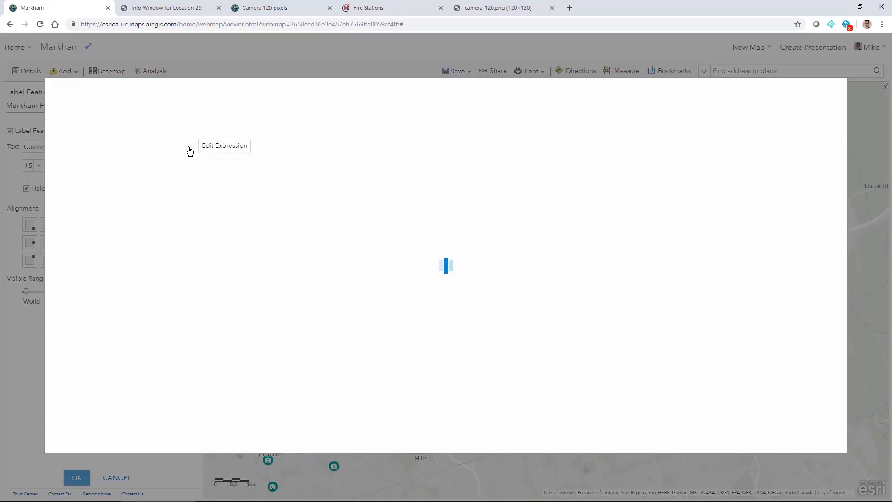
- Inspect Replace($feature.NAME, 'Fire', '') and cancel out of the expression editor and label settings unchanged
left_click(224, 145)
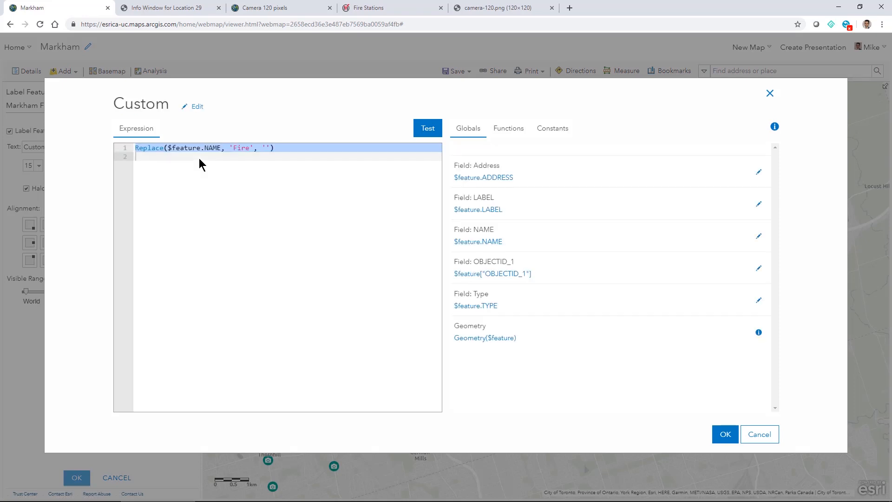
mouse_move(226, 156)
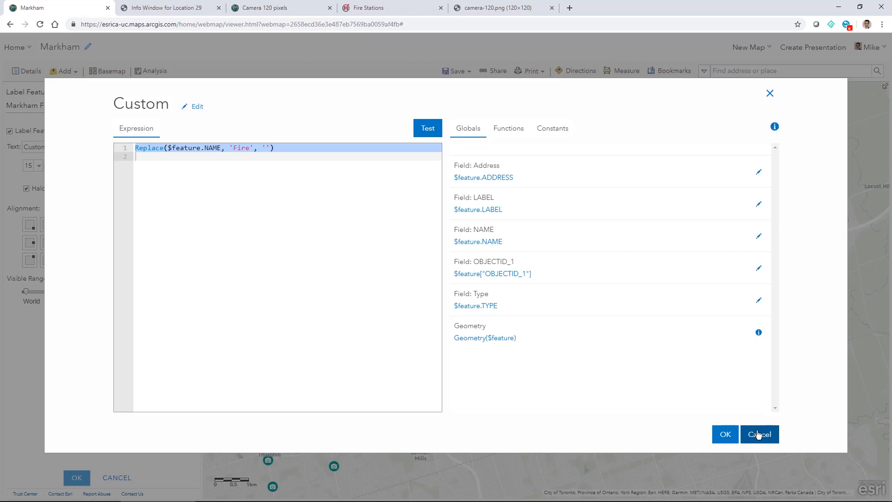
left_click(759, 434)
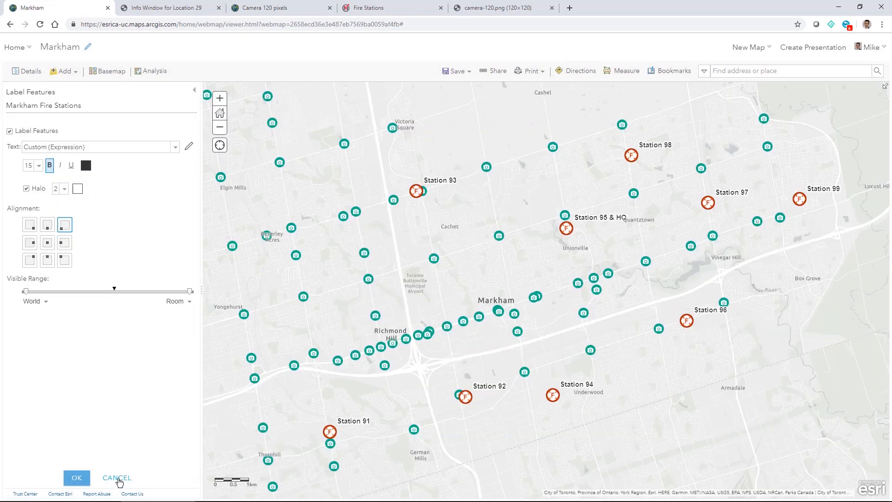
left_click(116, 477)
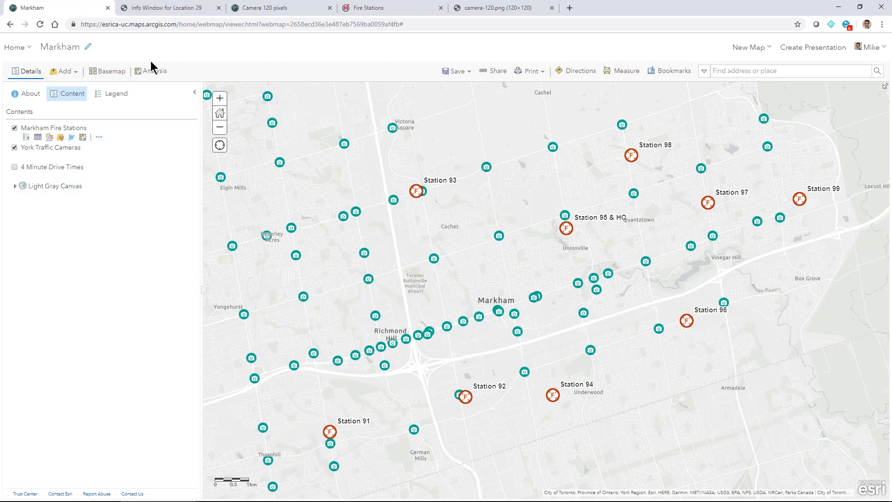
- Review the Create Drive-Time Areas analysis tool description, then return to the layer contents
left_click(156, 71)
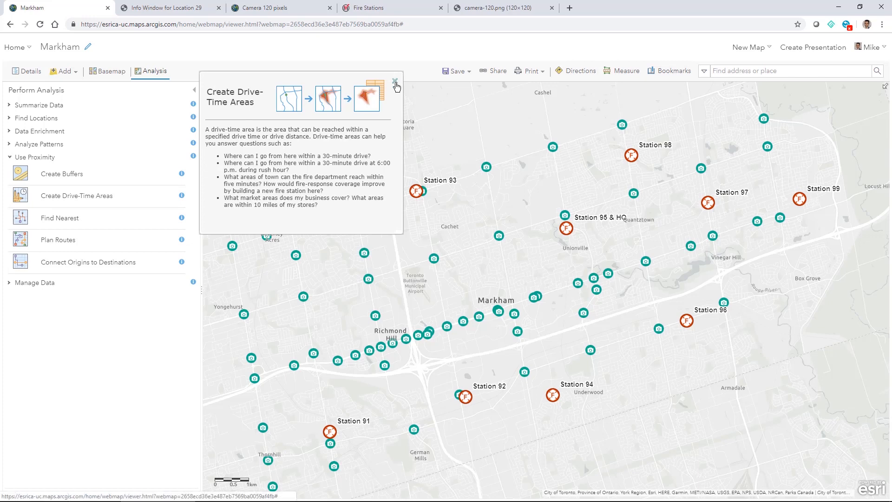
left_click(396, 82)
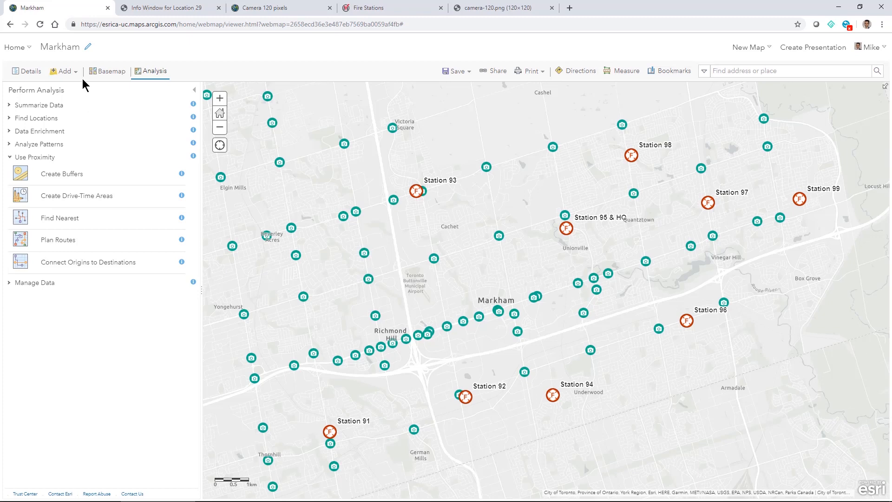
left_click(25, 70)
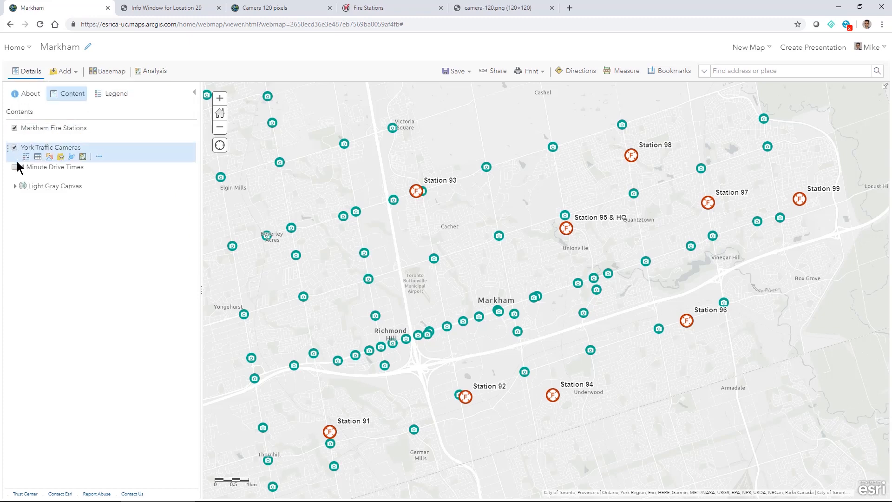
- Turn on the 4 Minute Drive Times layer and save the Markham map
left_click(14, 167)
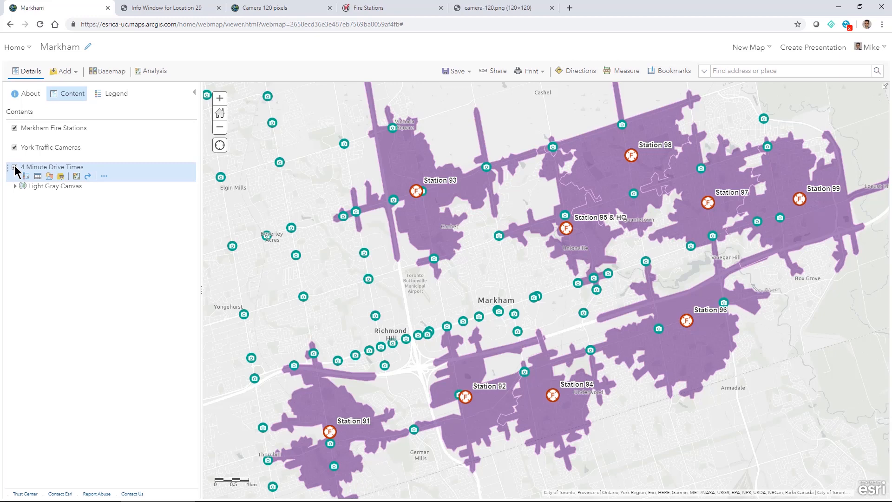
left_click(455, 70)
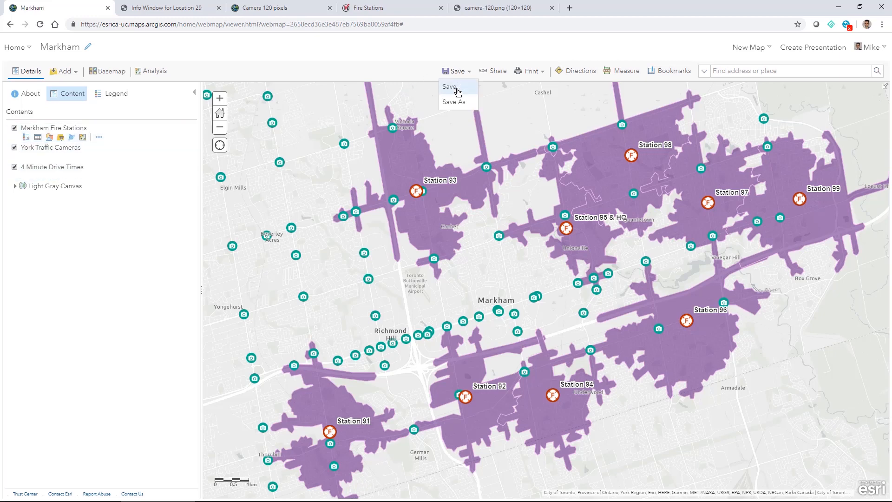
left_click(449, 86)
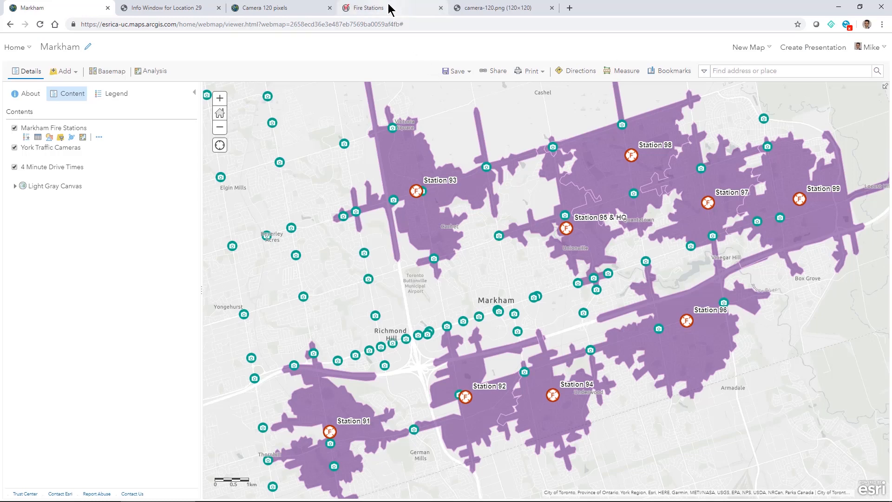
- Switch to the City of Markham Fire Stations page and scroll to the embedded fire stations map
left_click(367, 7)
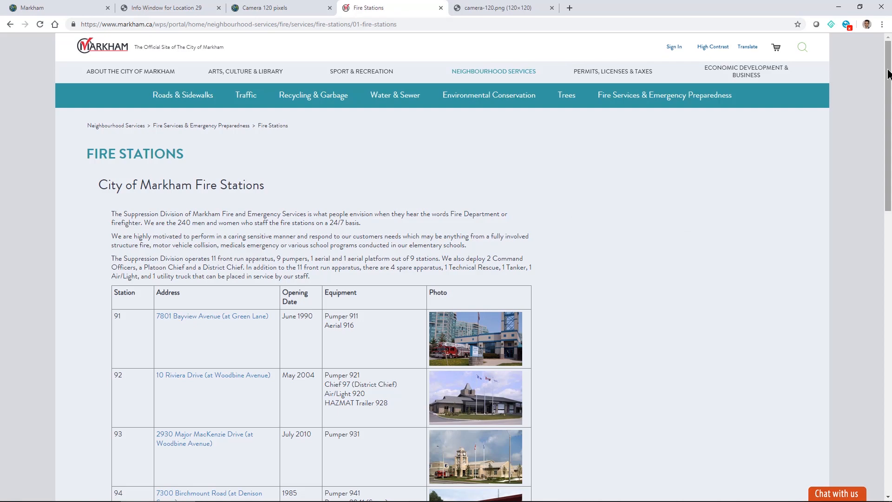
scroll("down", 3)
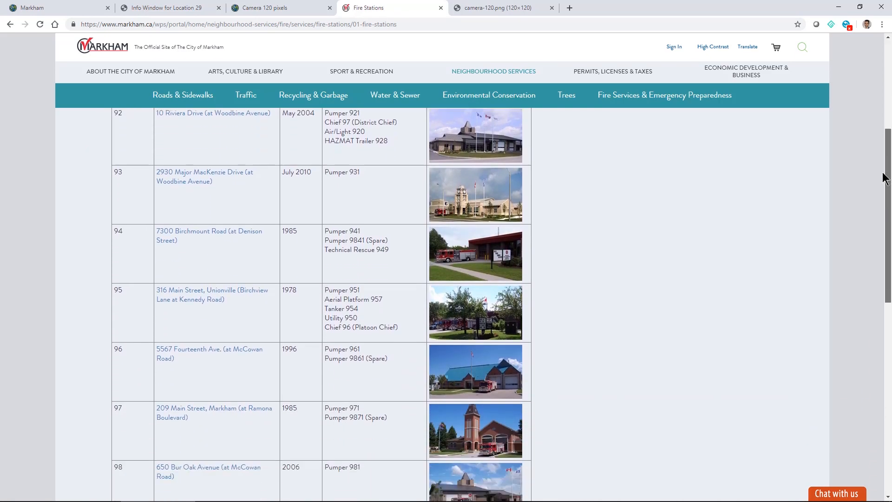
scroll("down", 3)
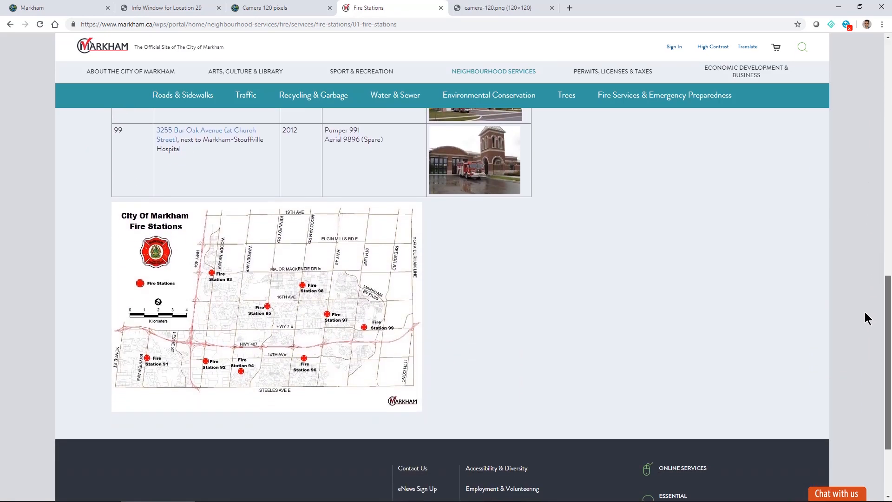
scroll("down", 3)
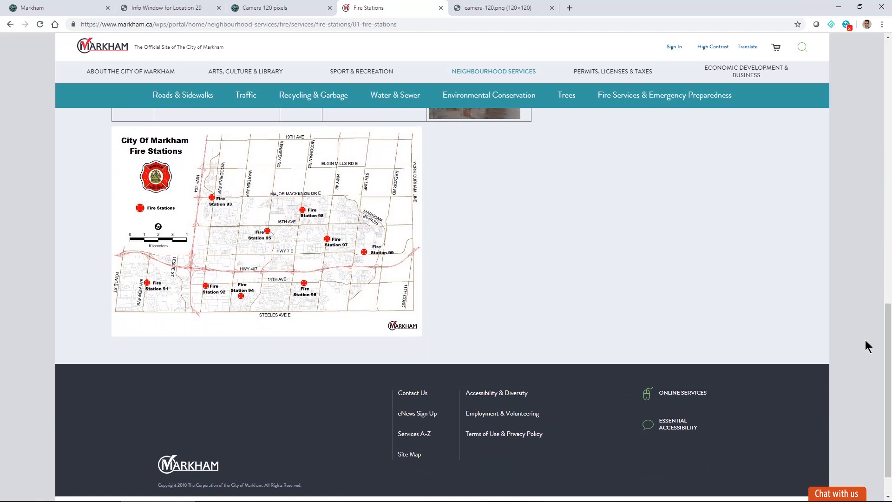
mouse_move(636, 239)
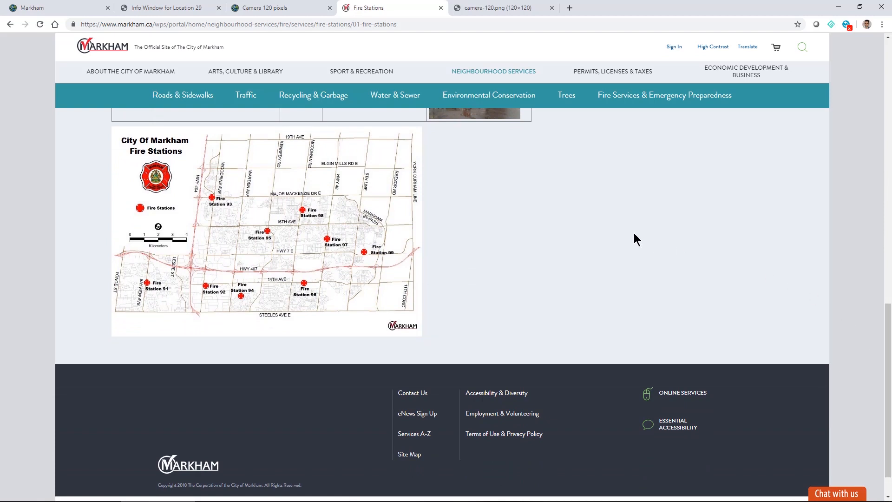
mouse_move(44, 9)
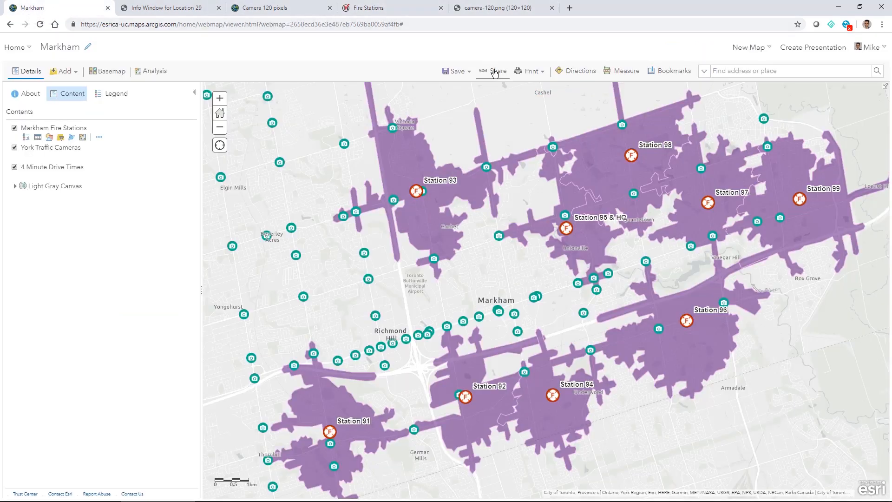
- Share the Markham map with Everyone and the Esri Canada User Conferences group
left_click(497, 71)
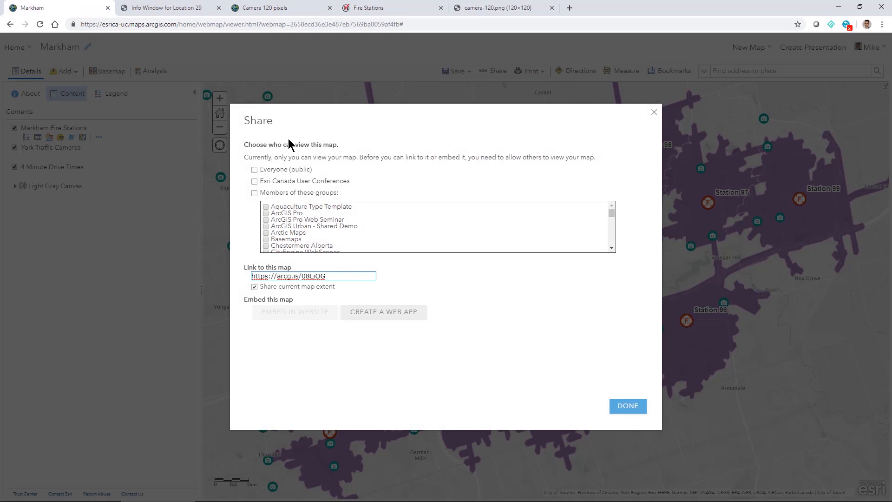
left_click(253, 169)
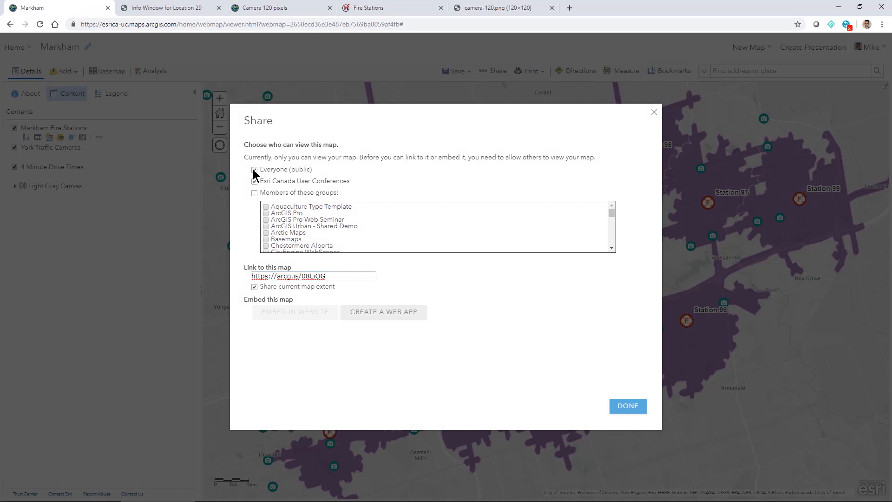
left_click(253, 169)
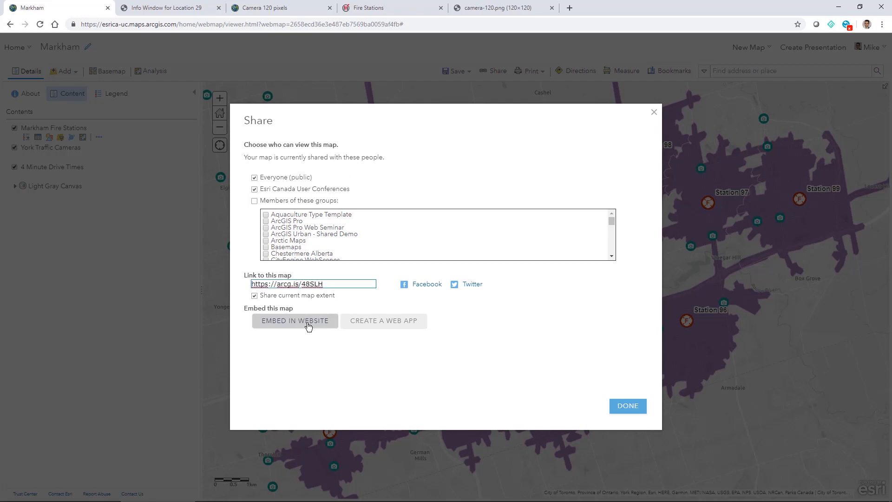
- Copy 900 by 450 embed HTML for the map with a legend included
left_click(296, 321)
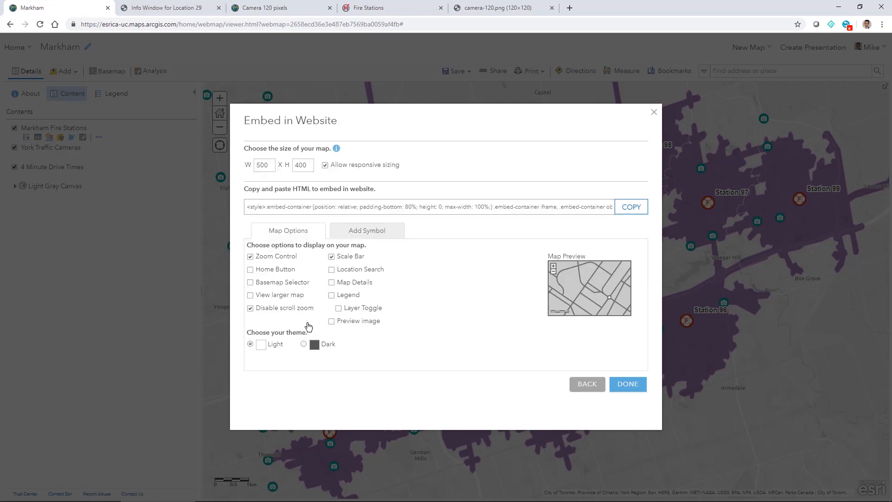
left_click(264, 166)
type("900")
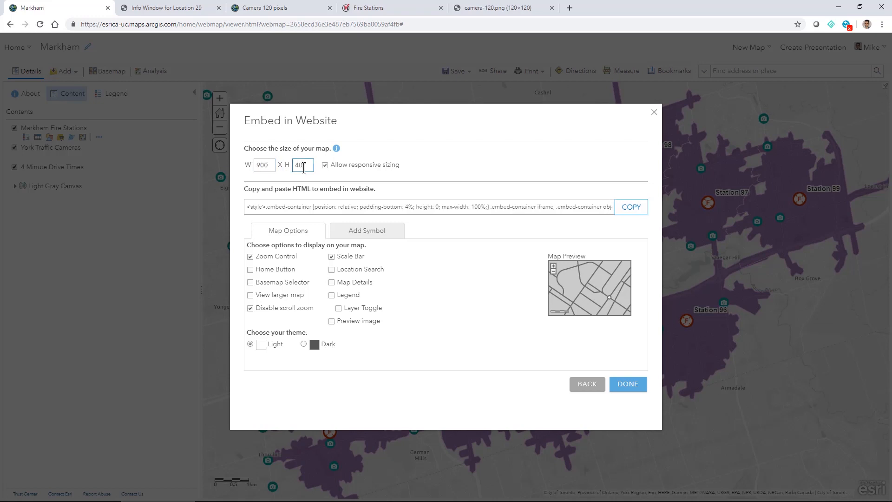
type("45")
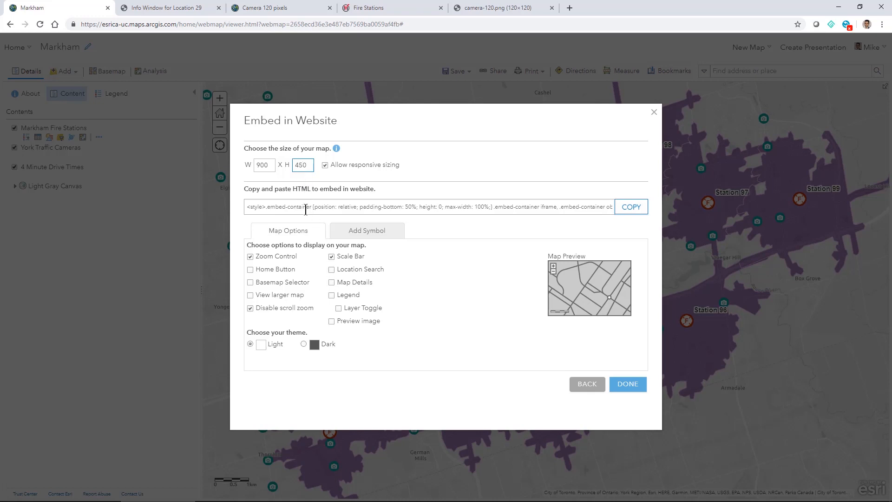
left_click(331, 294)
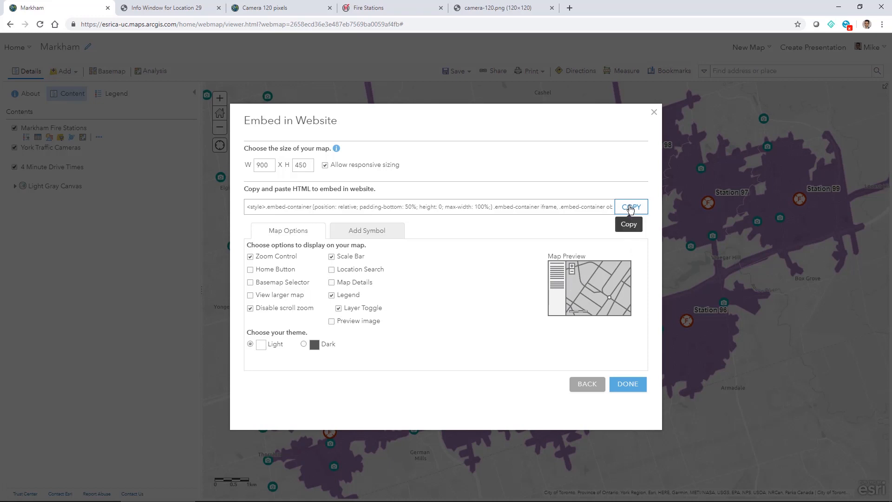
left_click(631, 206)
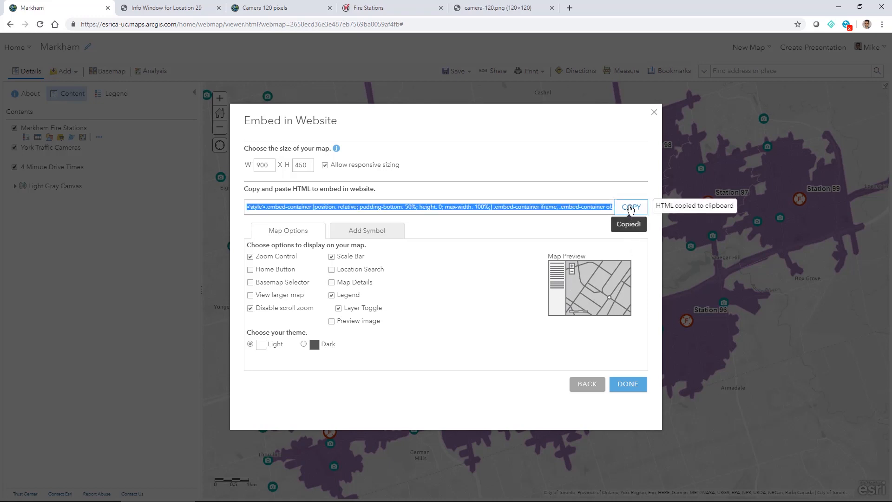
mouse_move(397, 13)
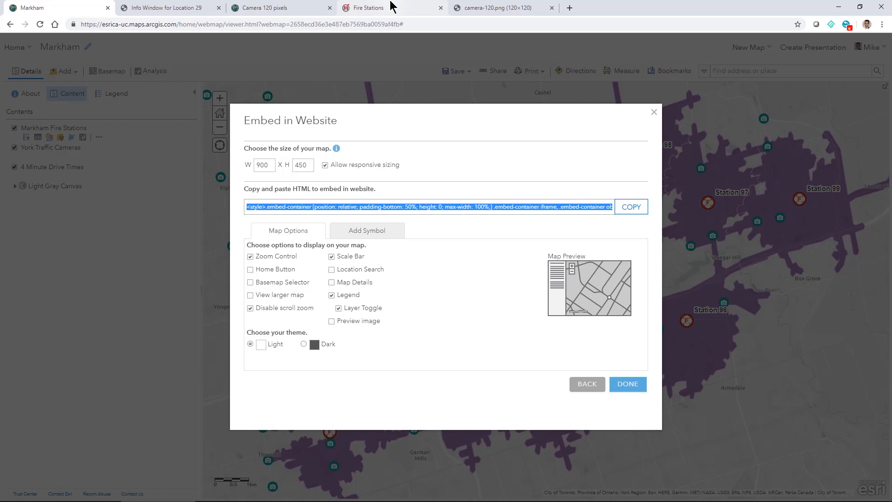
- Replace the static fire station image's HTML with the embedded web map code via Developer tools
left_click(368, 7)
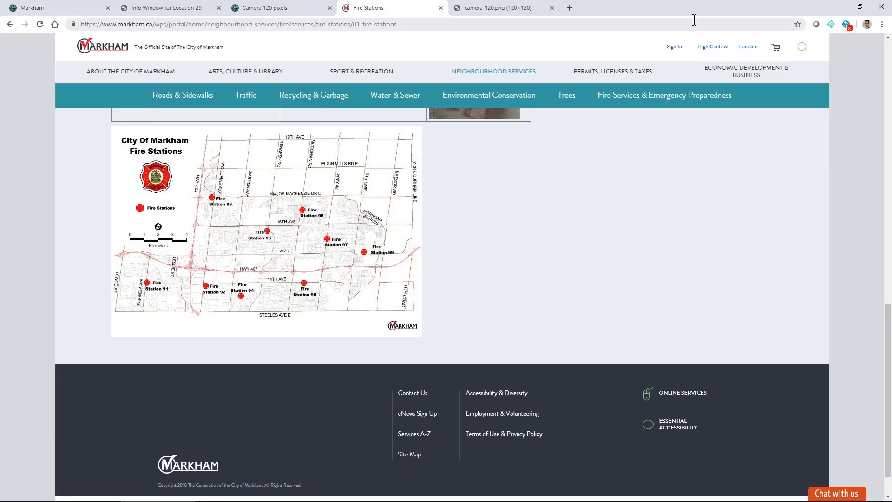
mouse_move(883, 24)
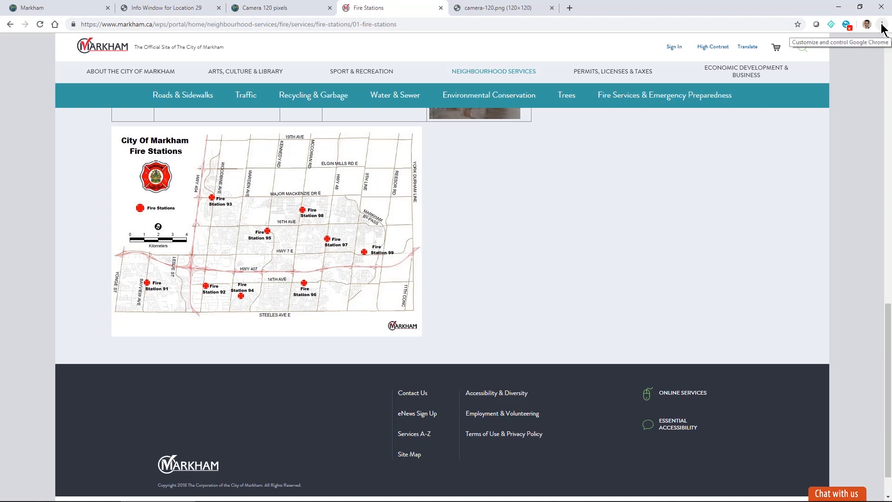
left_click(884, 24)
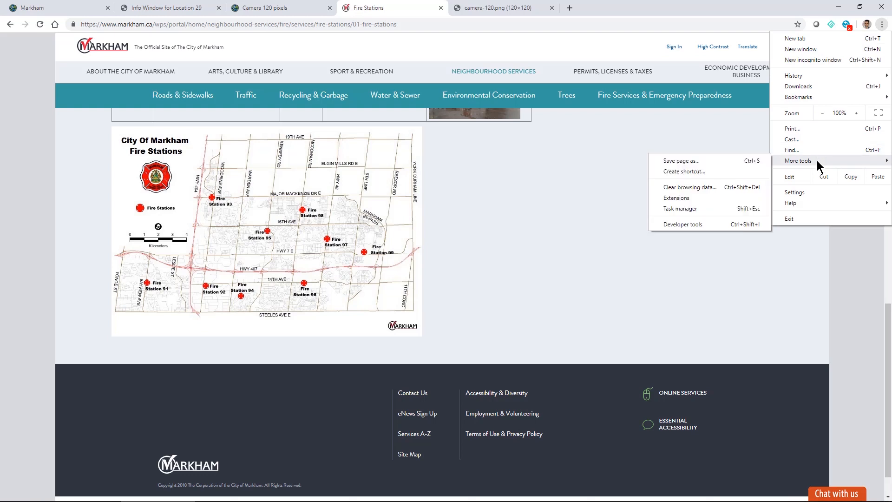
left_click(683, 224)
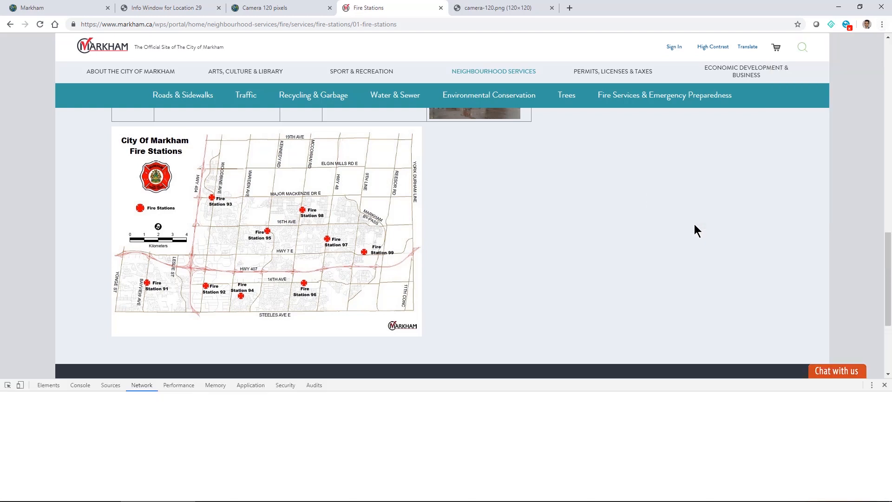
left_click(8, 397)
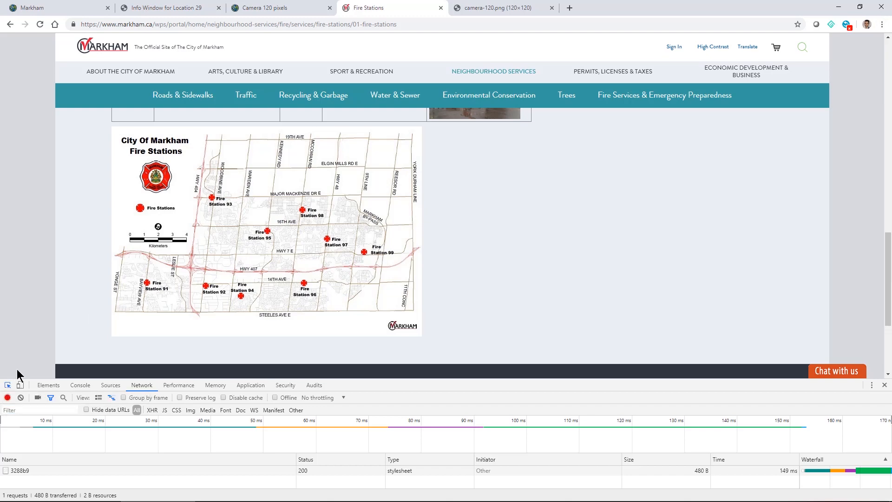
mouse_move(206, 270)
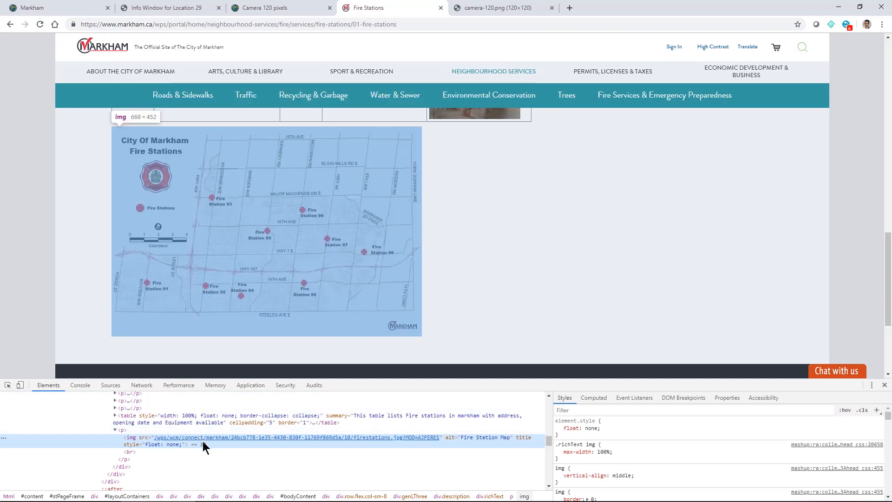
mouse_move(204, 446)
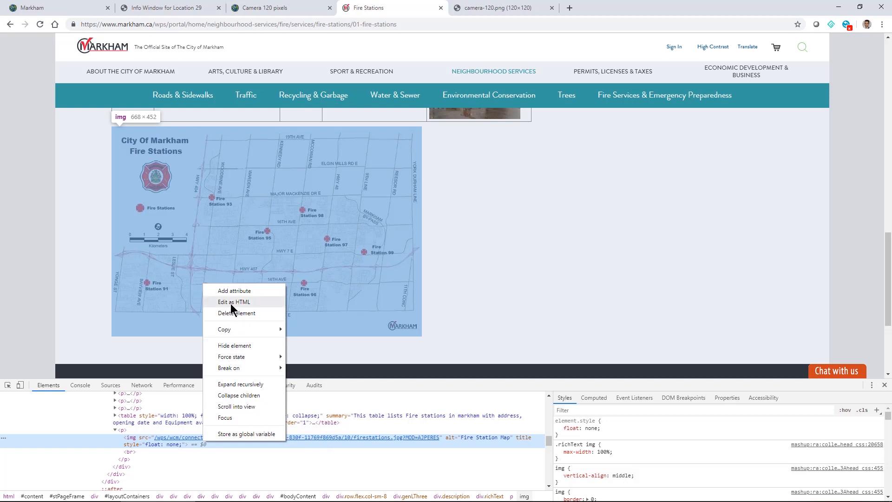
left_click(233, 301)
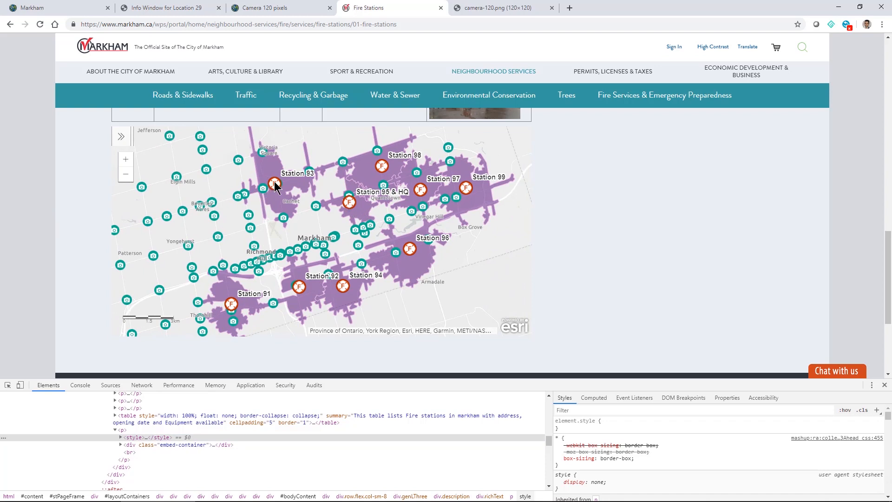
- View Station 93's popup and bring up the embedded map's legend and layer list
left_click(275, 183)
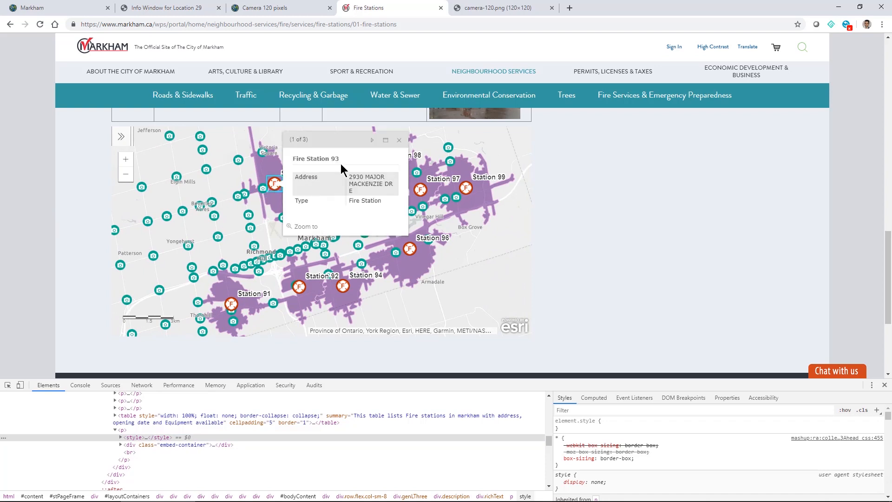
left_click(399, 139)
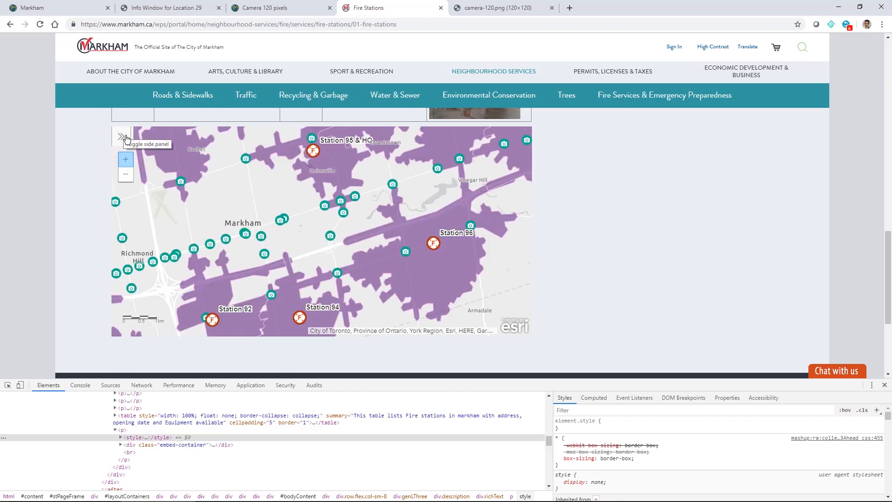
left_click(122, 137)
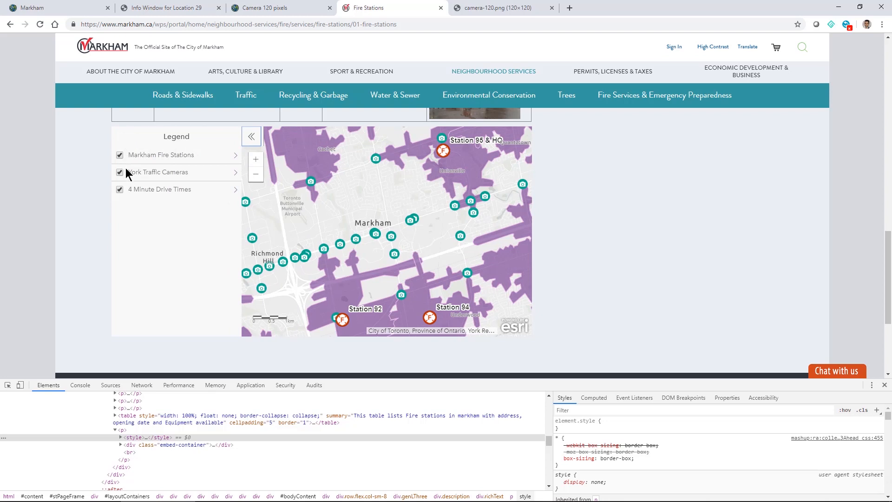
- Hide the 4 Minute Drive Times areas and zoom in on central Markham
left_click(251, 135)
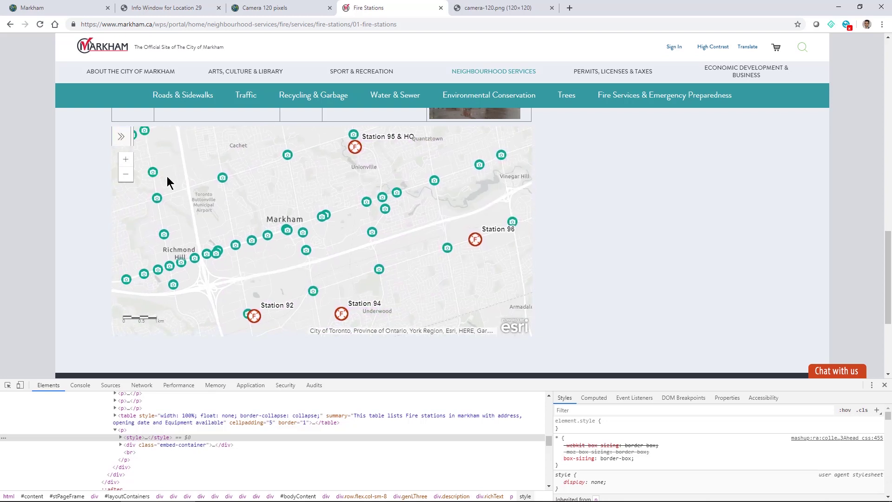
left_click(126, 174)
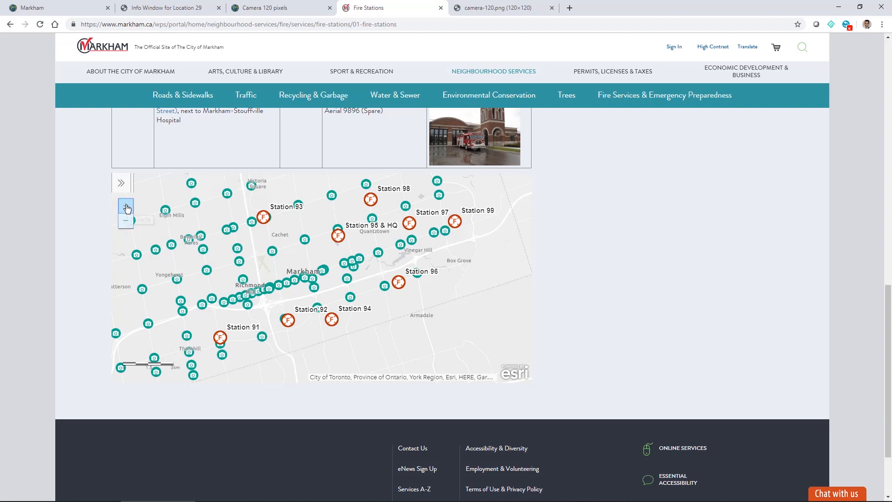
left_click(126, 206)
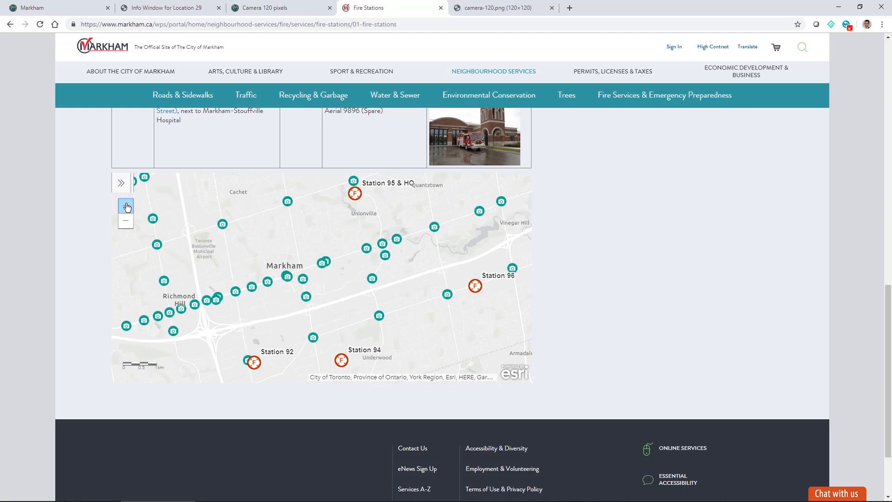